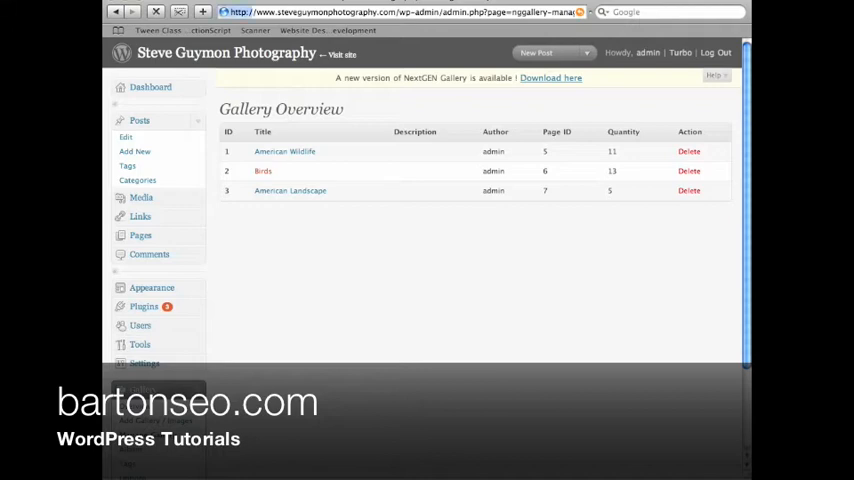
- Open the Birds gallery and delete runningantelope.jpg, confirming the deletion
click(263, 170)
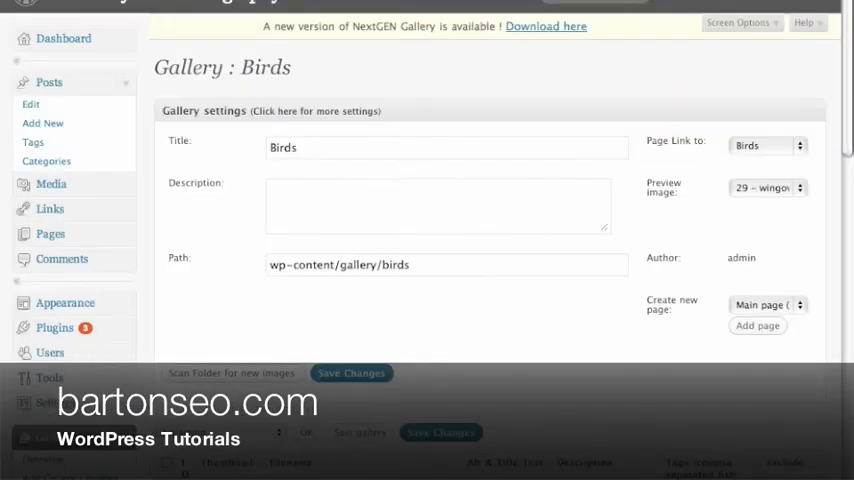
scroll(down, 3)
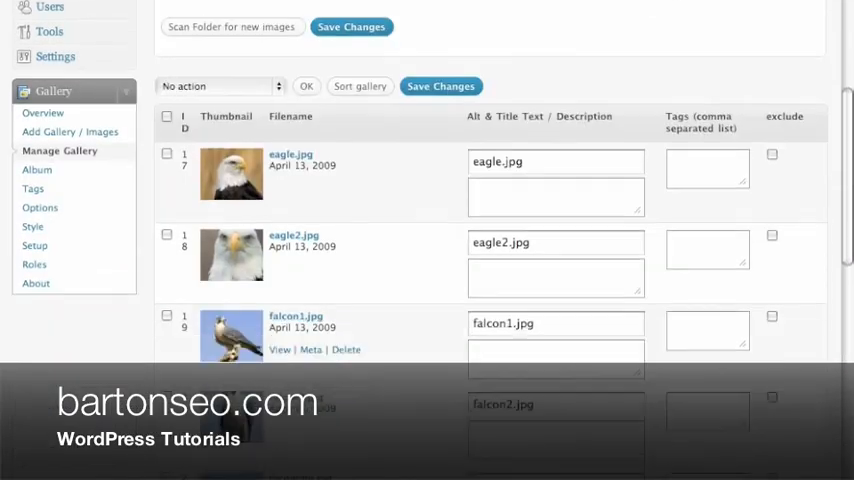
scroll(down, 3)
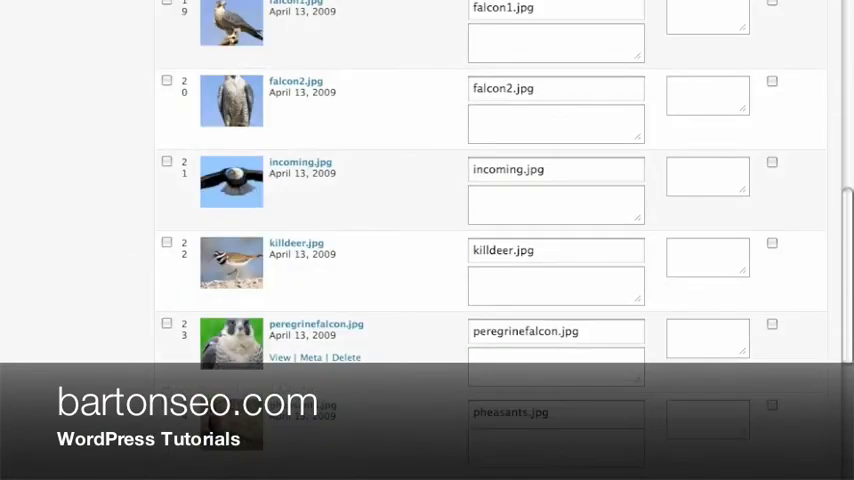
scroll(down, 3)
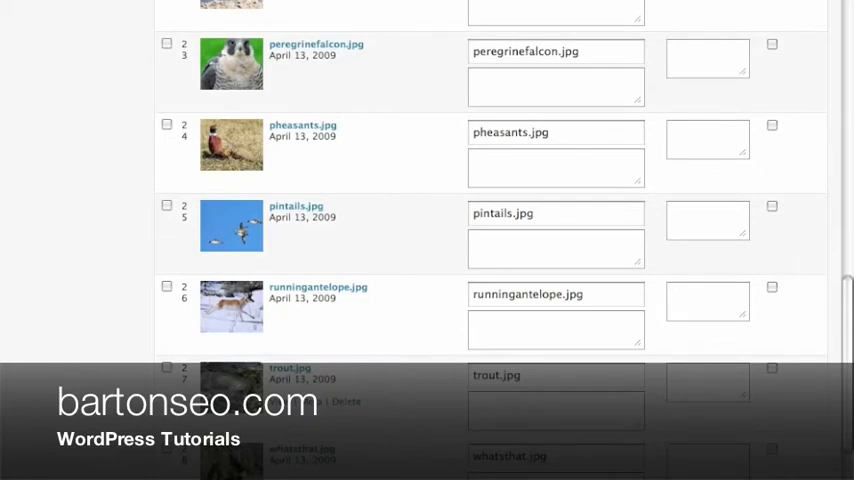
click(346, 320)
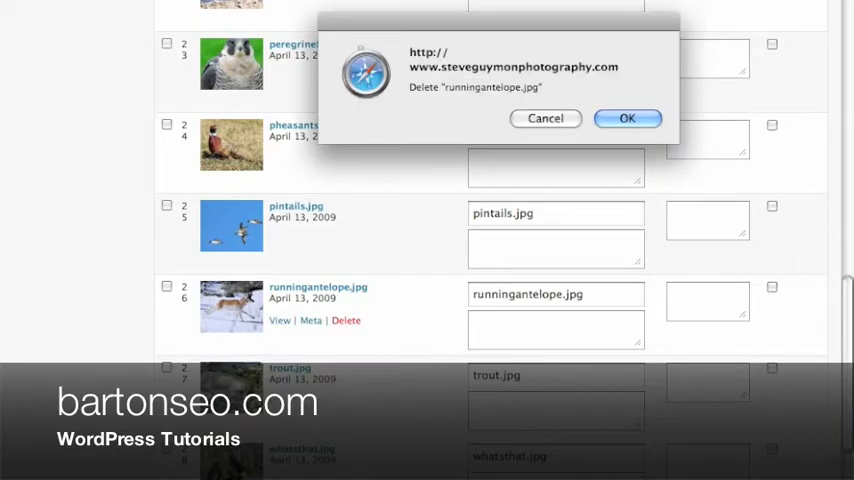
click(627, 118)
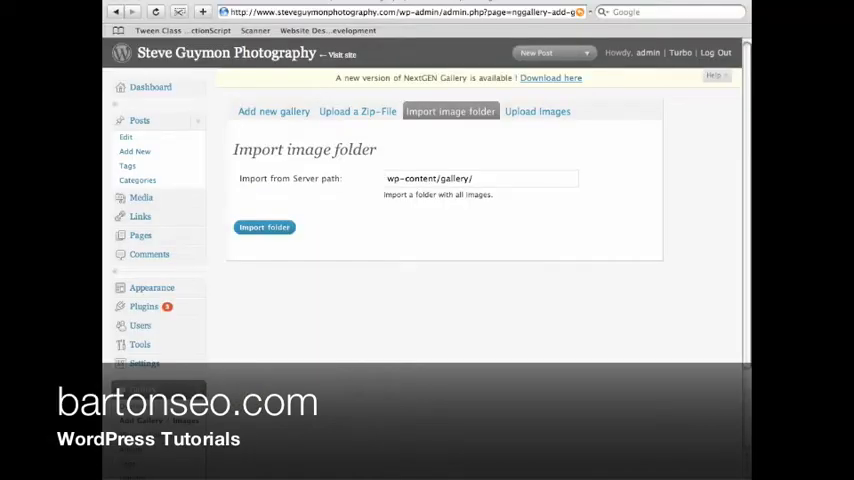
- Import the server folder wp-content/gallery/american-wildlife
click(480, 178)
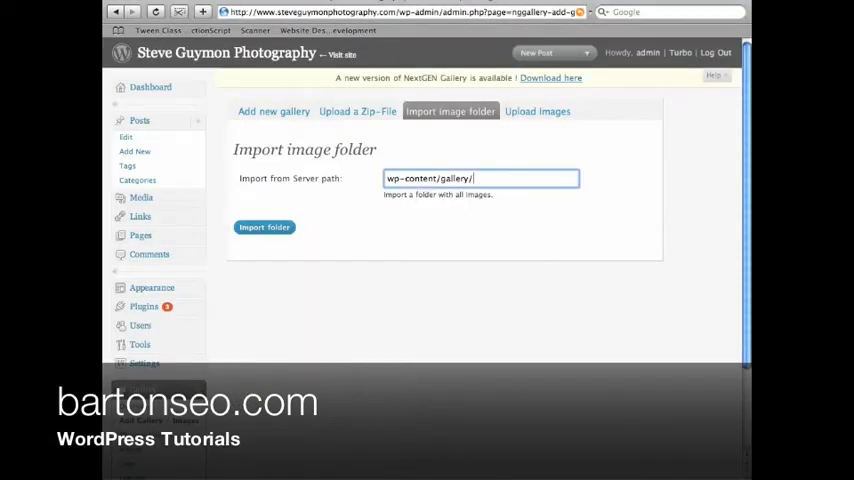
text(american-wildlife)
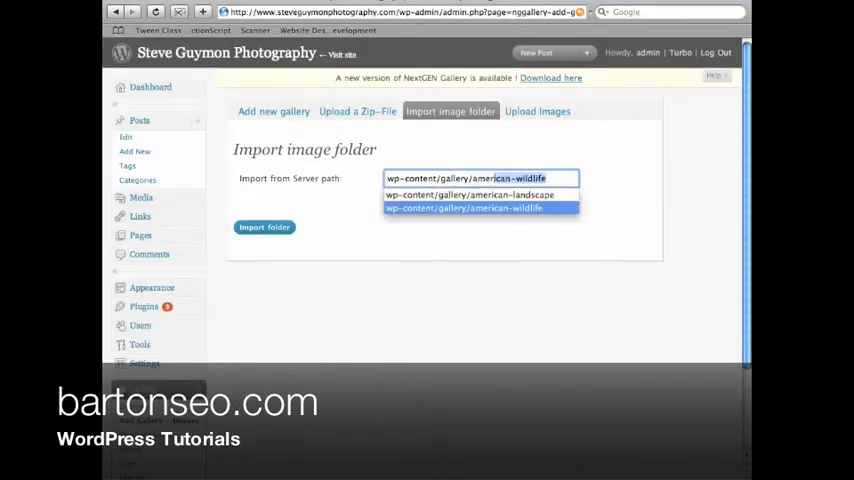
click(463, 208)
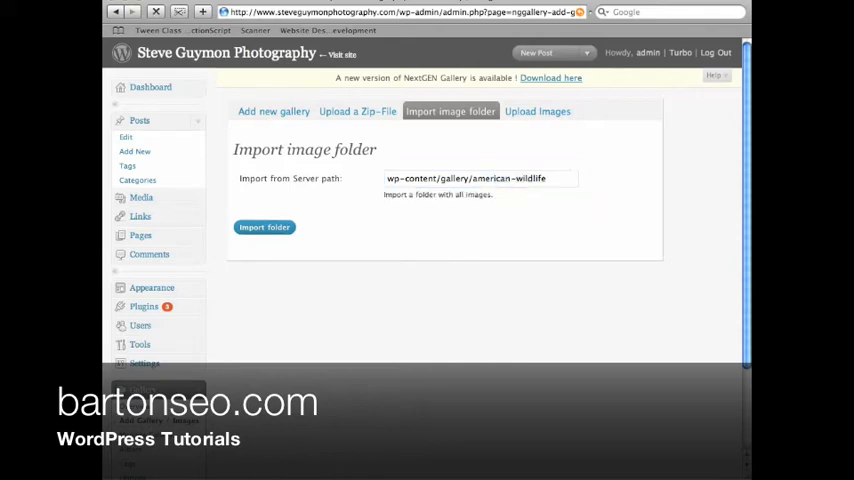
click(264, 226)
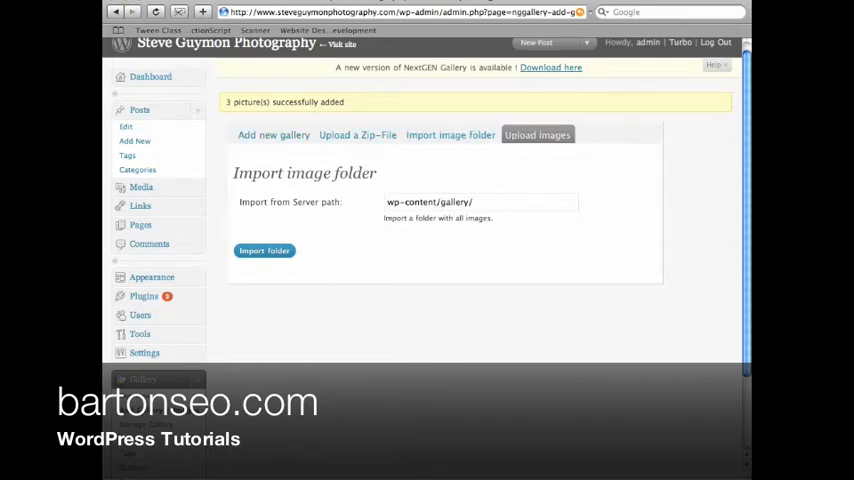
- Choose matt2.jpg from the images folder and set its destination gallery to American Wildlife
click(537, 135)
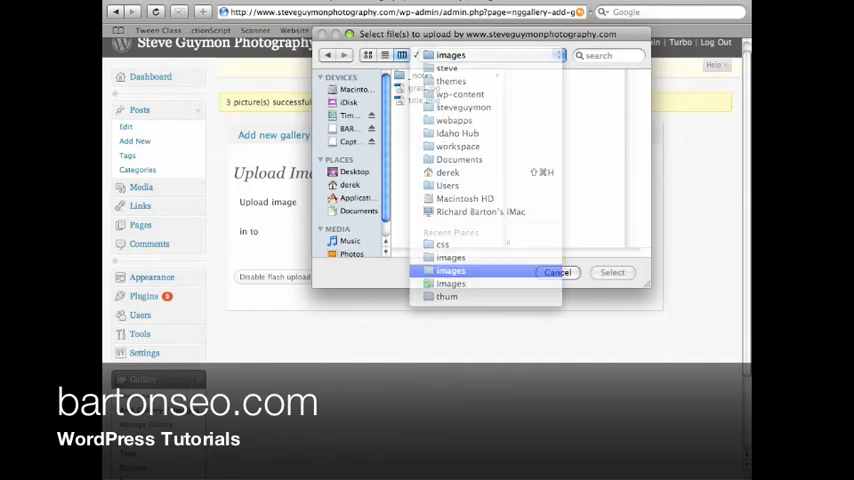
double_click(451, 270)
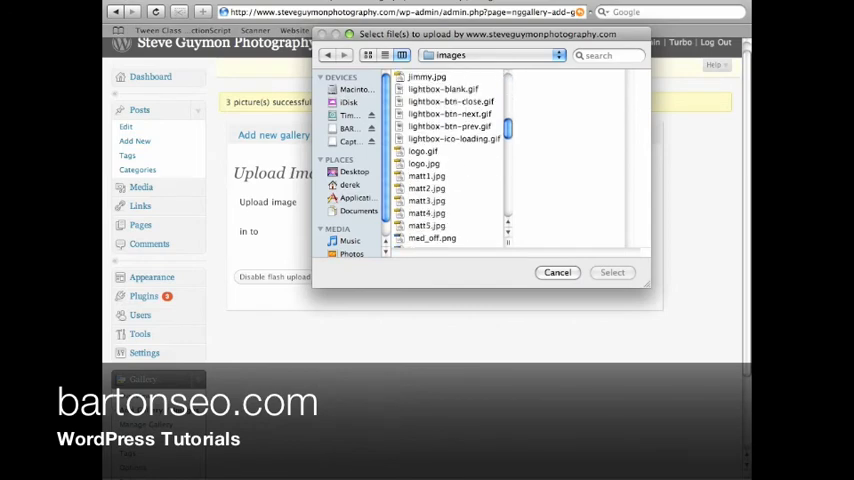
click(427, 188)
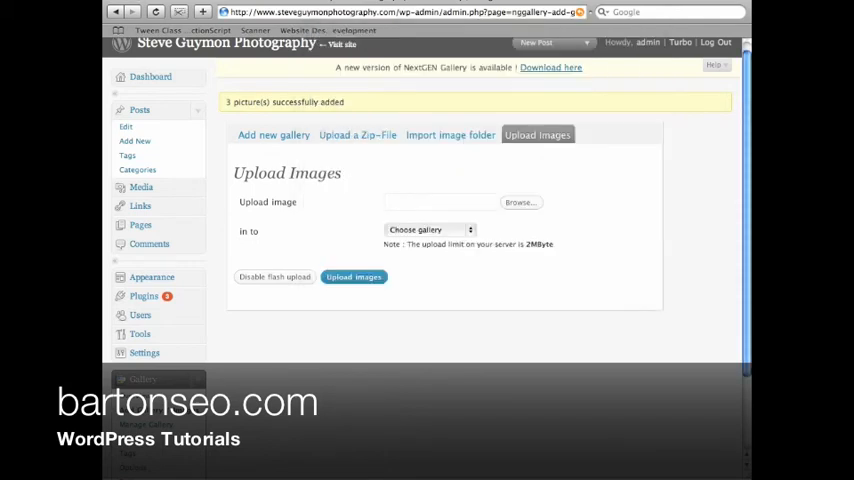
click(430, 229)
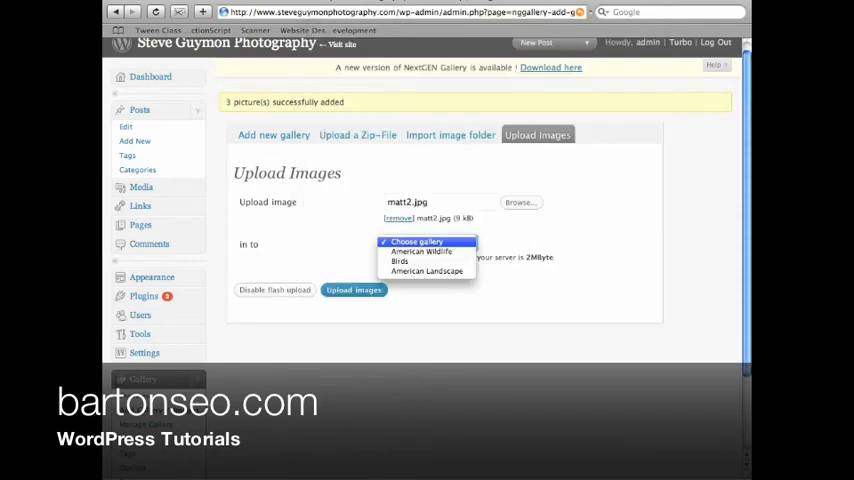
click(421, 251)
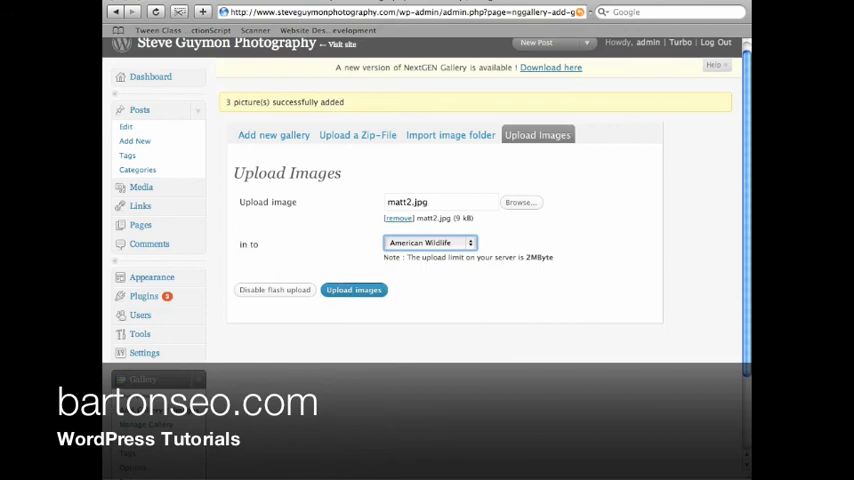